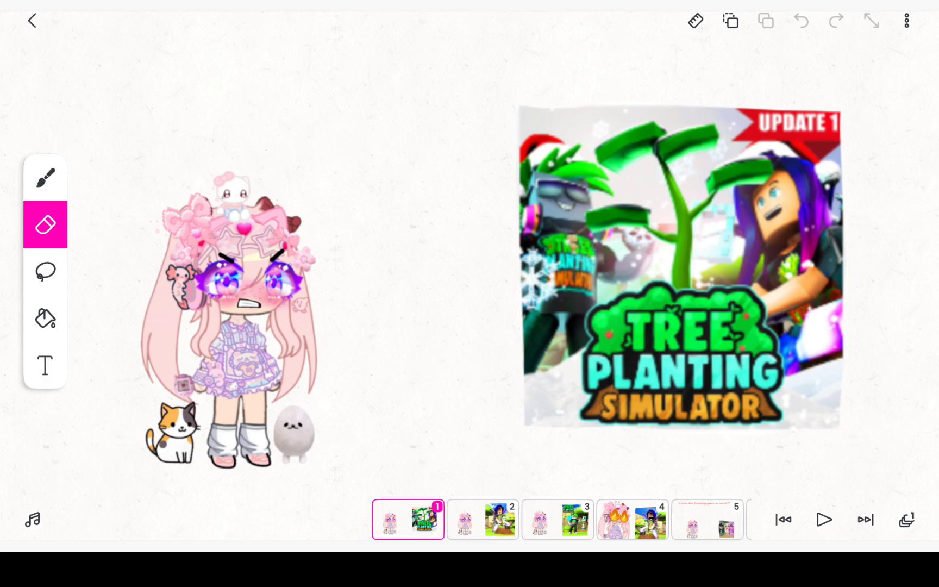
Open frame 2, where the pink character stands beside the avatar planting a sapling
left_click(500, 520)
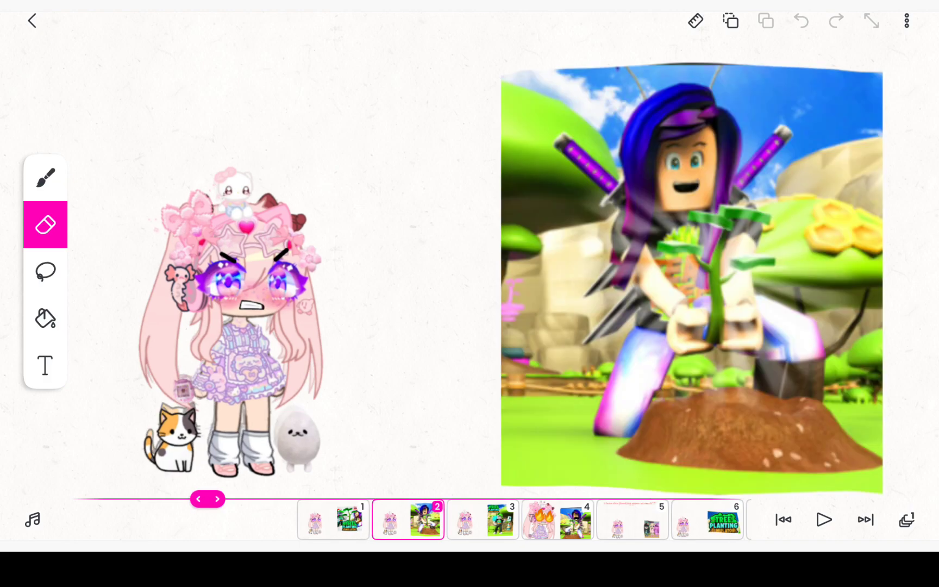